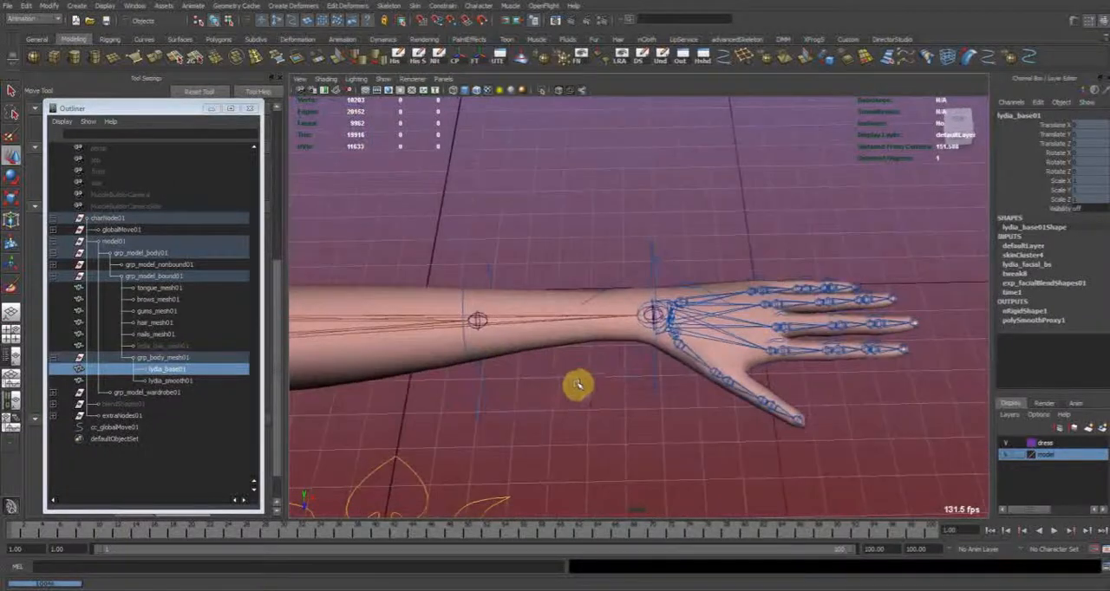
Step: Orbit around the raised arm and rotate the forearm twist control to test deformation
drag(576, 386, 681, 388)
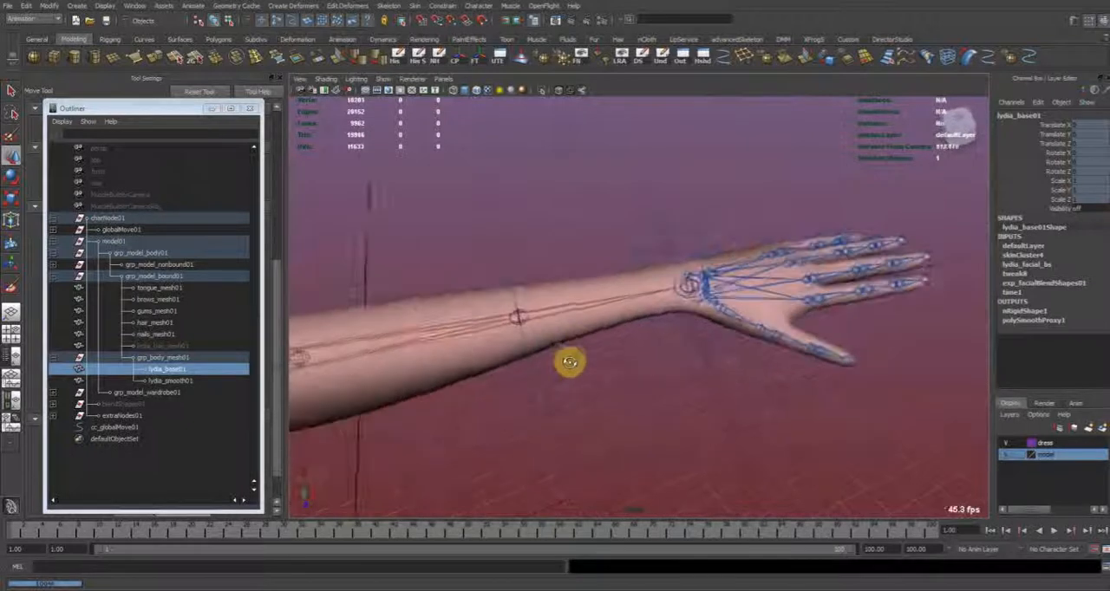
drag(570, 362, 535, 361)
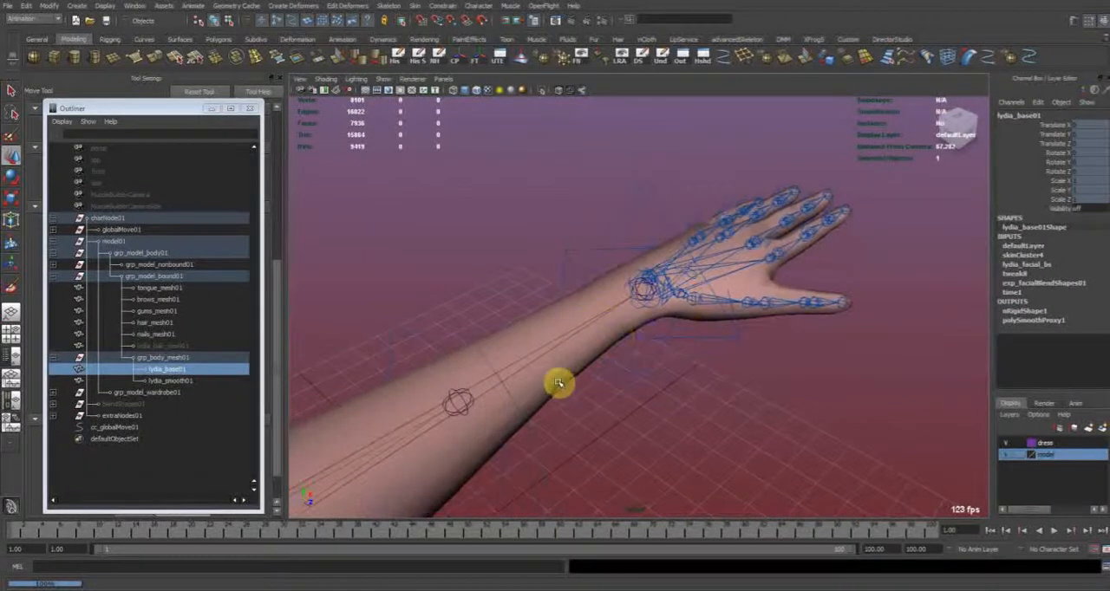
drag(559, 383, 614, 427)
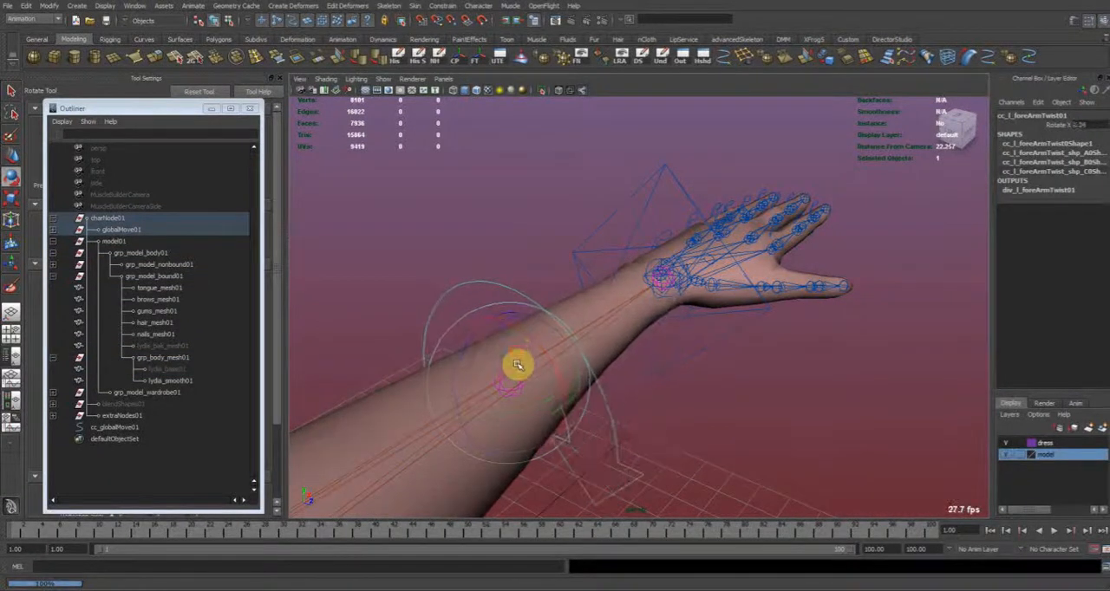
drag(516, 364, 529, 380)
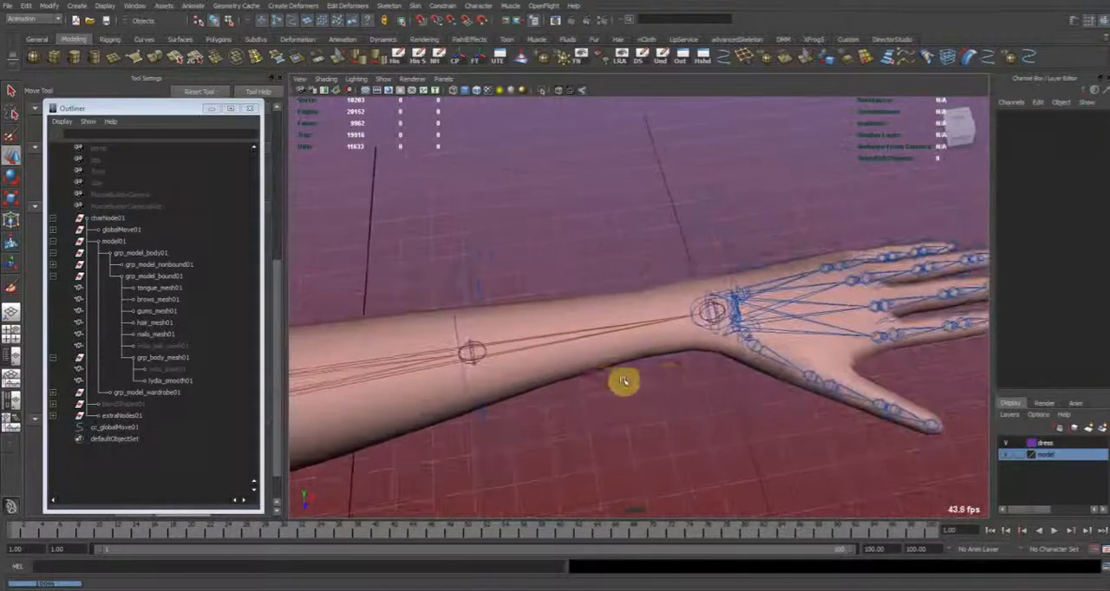
Step: Select the smooth arm mesh and rotate cc_l_arm_ik01 to twist the hand
click(171, 380)
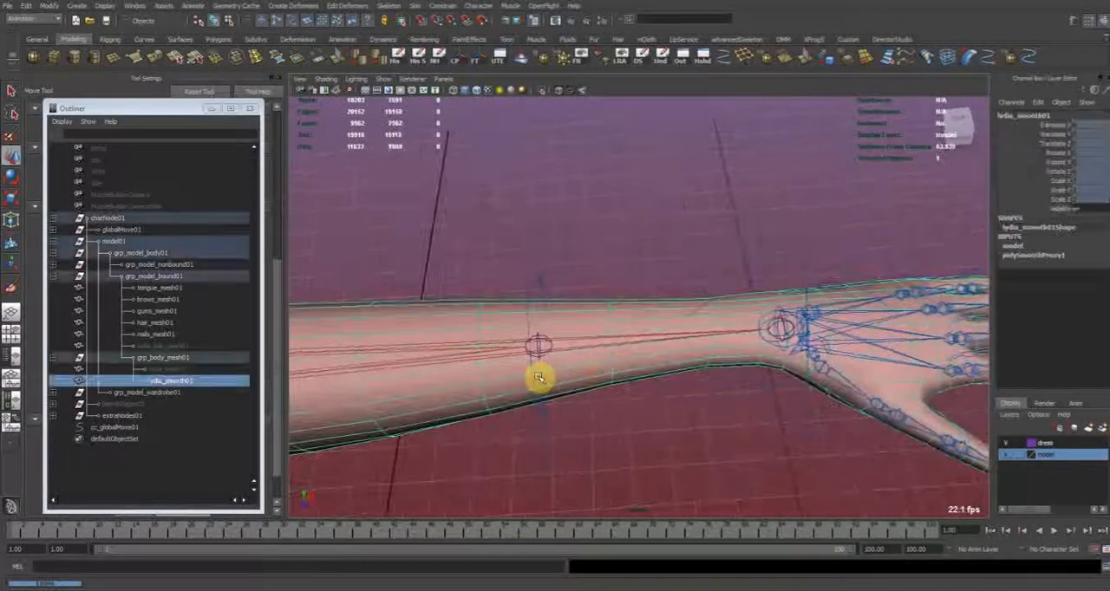
click(165, 369)
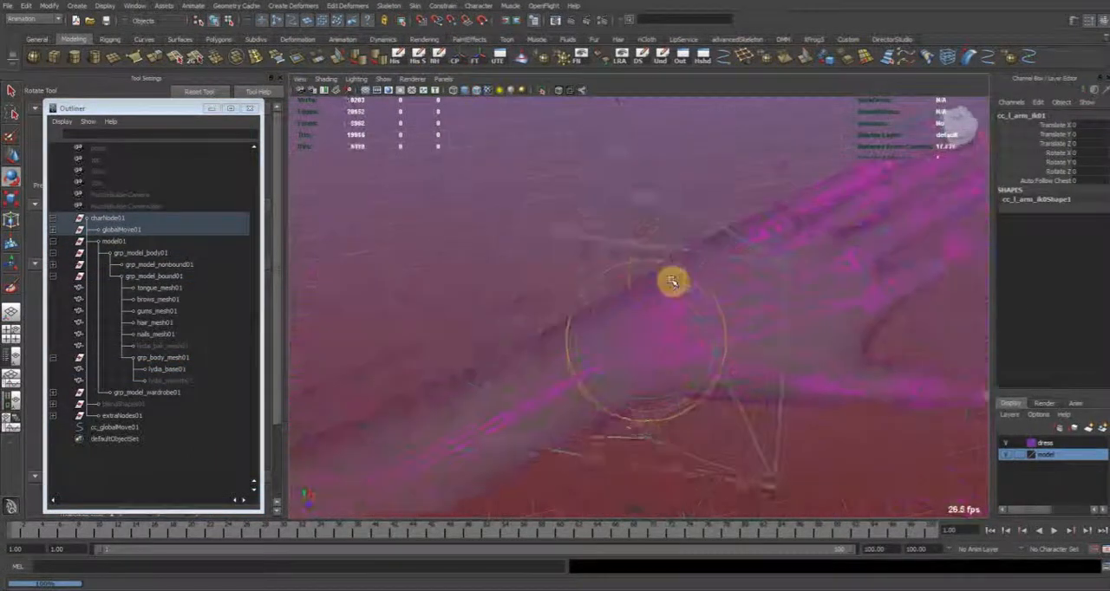
drag(674, 281, 651, 371)
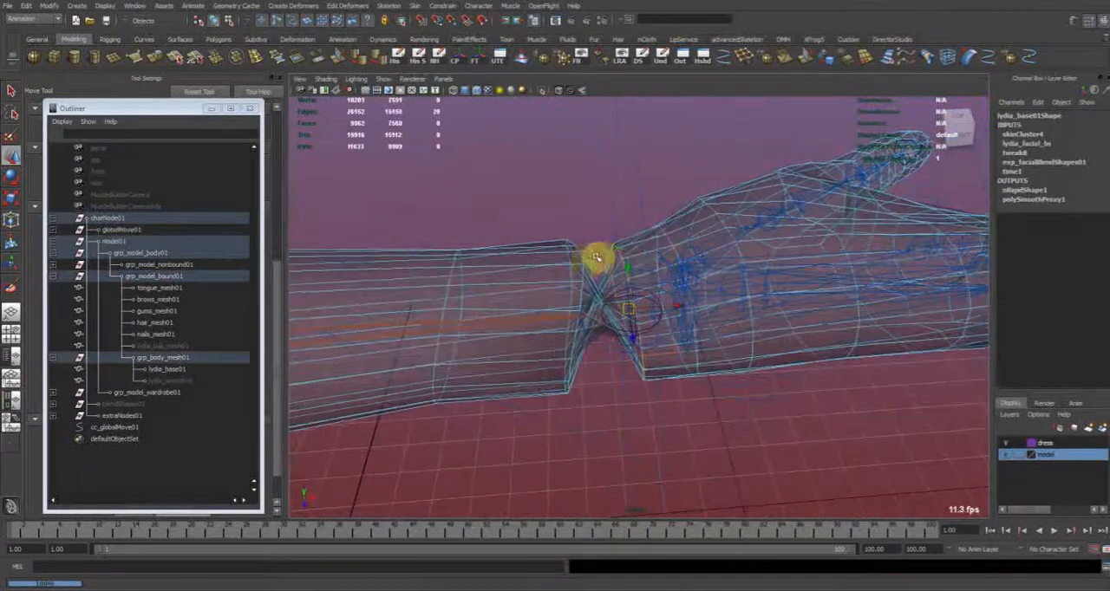
Step: Marquee-select vertices around the pinched wrist to inspect the collapse
drag(596, 256, 582, 287)
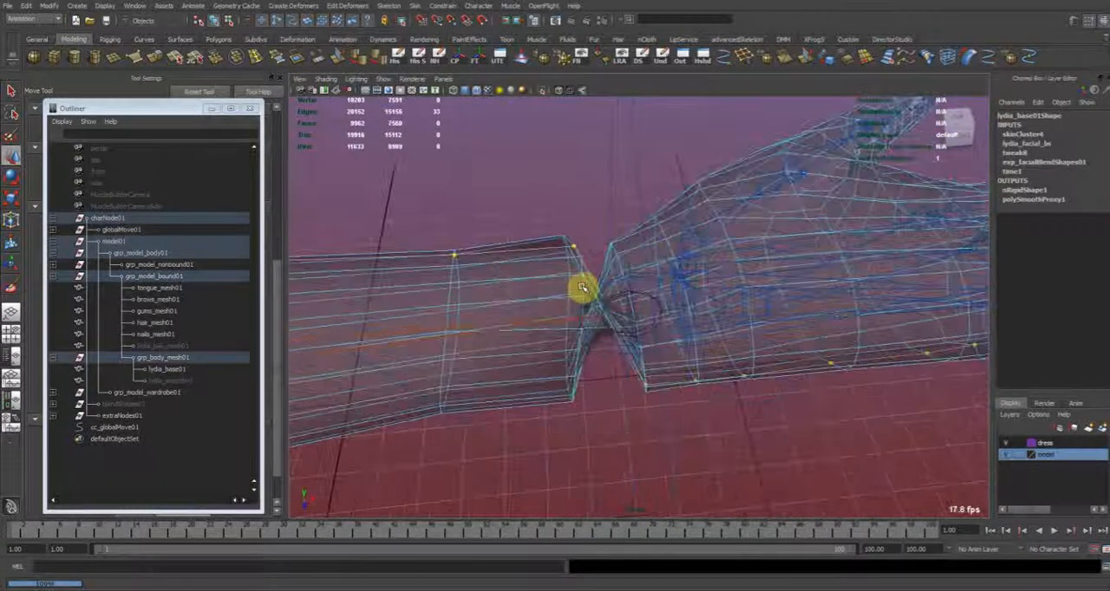
drag(580, 287, 564, 348)
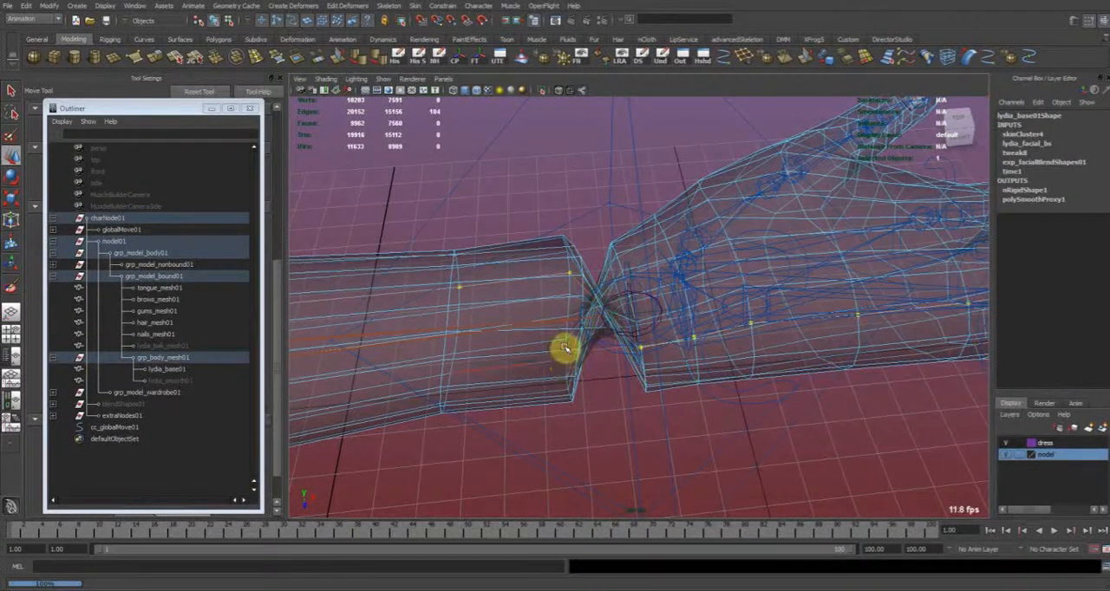
drag(564, 347, 726, 328)
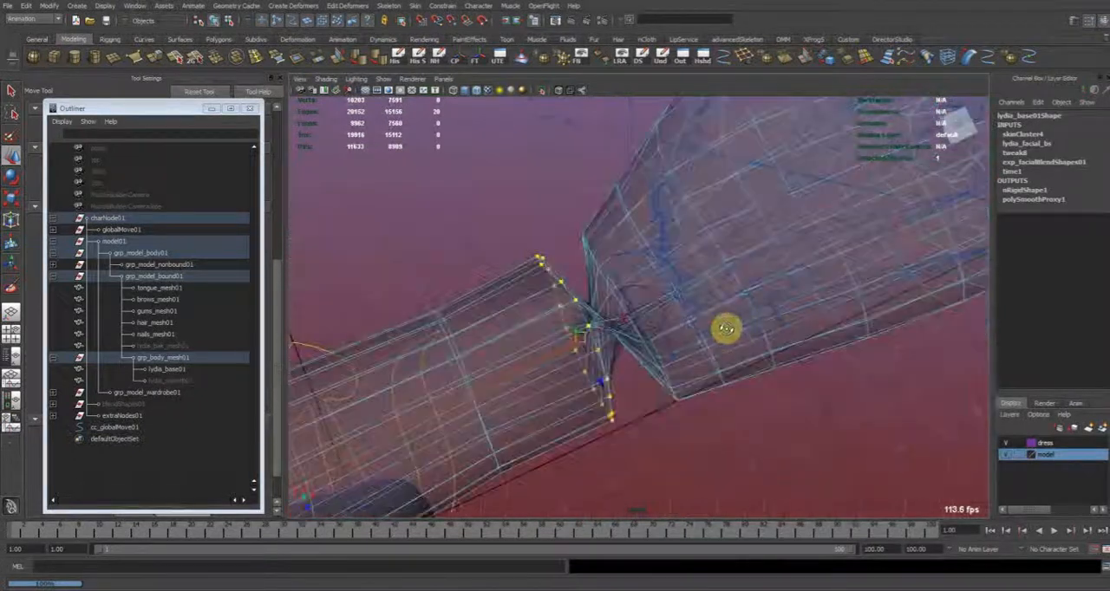
drag(728, 328, 637, 278)
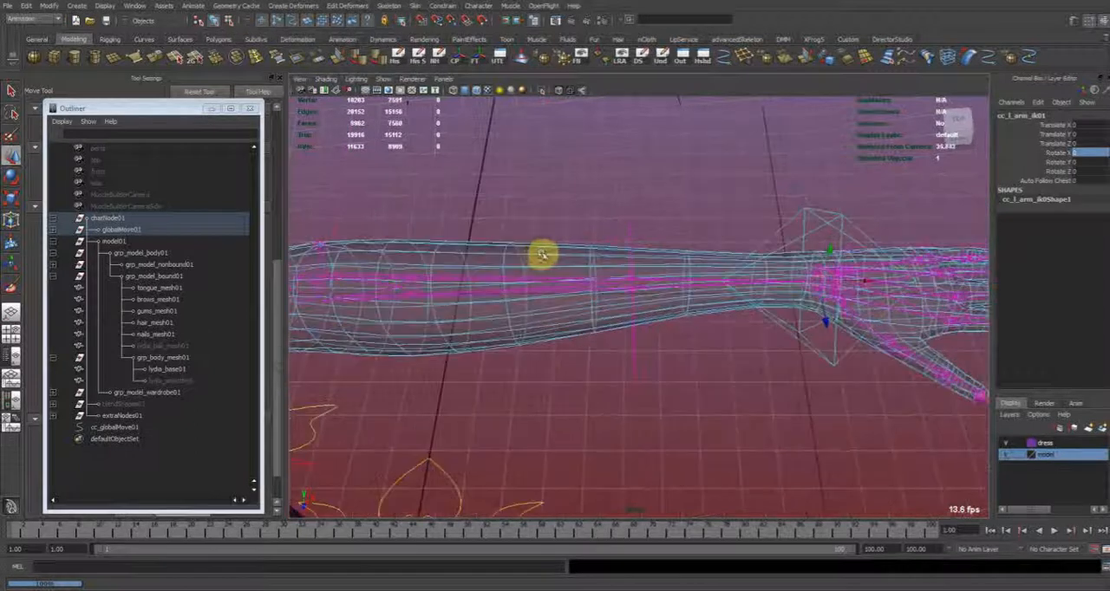
Step: Hide joints through the Show menu, then select three vertex loops just above the wrist
click(382, 79)
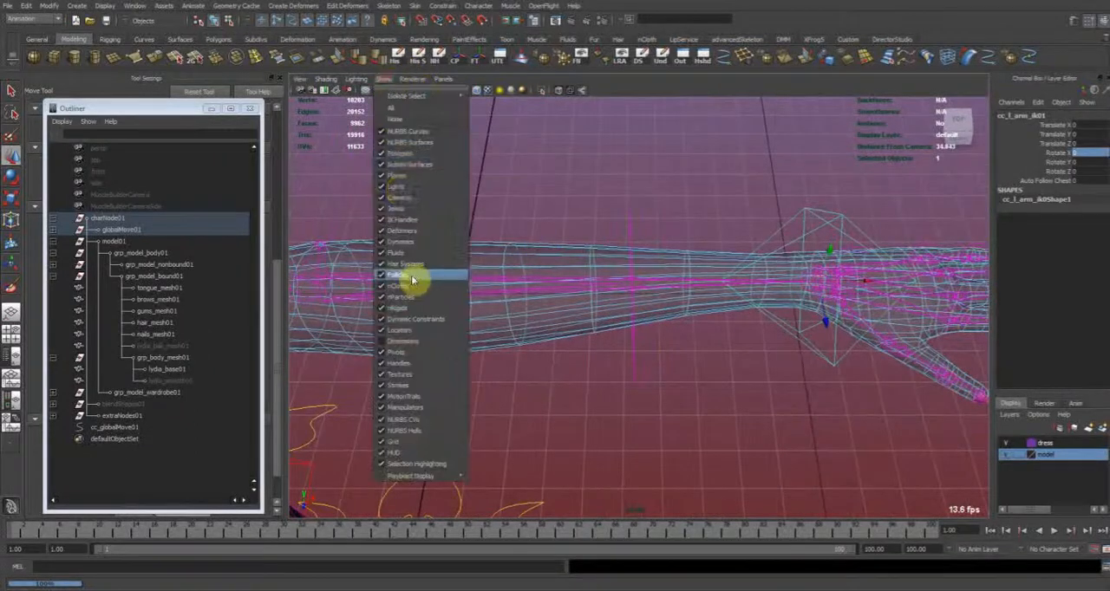
click(400, 276)
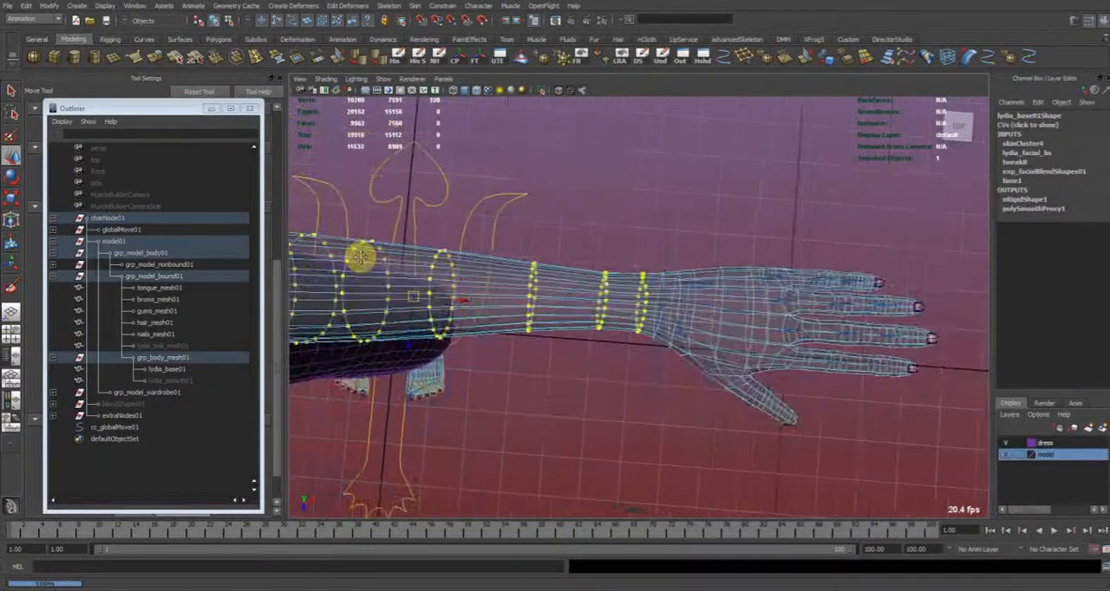
drag(360, 256, 689, 238)
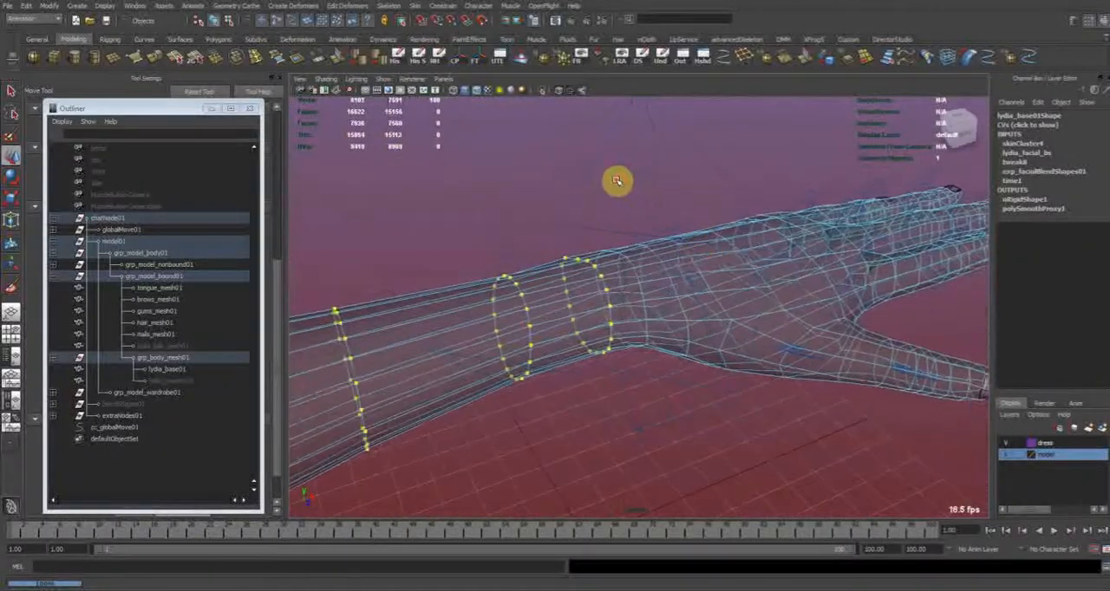
drag(616, 180, 534, 321)
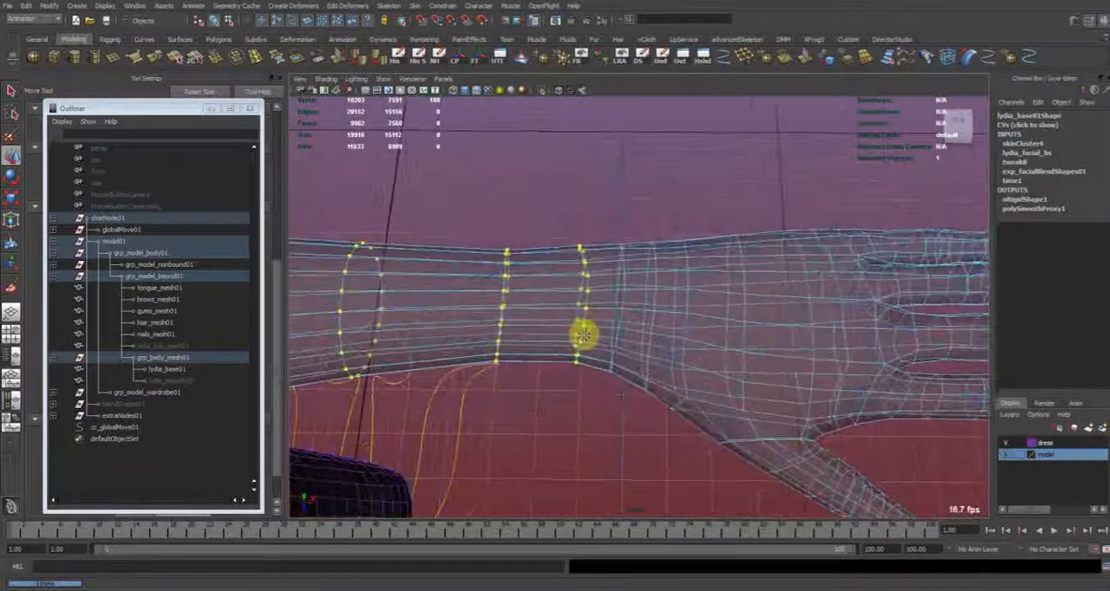
Step: Add a Nonlinear Twist deformer to the wrist loops and show twist1's attributes
click(286, 5)
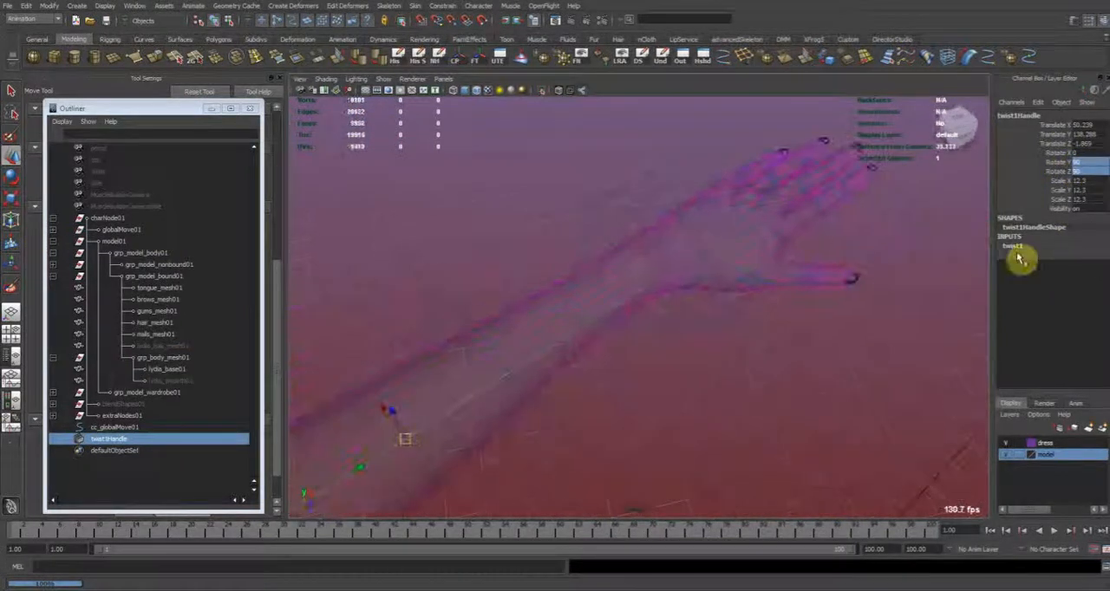
click(165, 369)
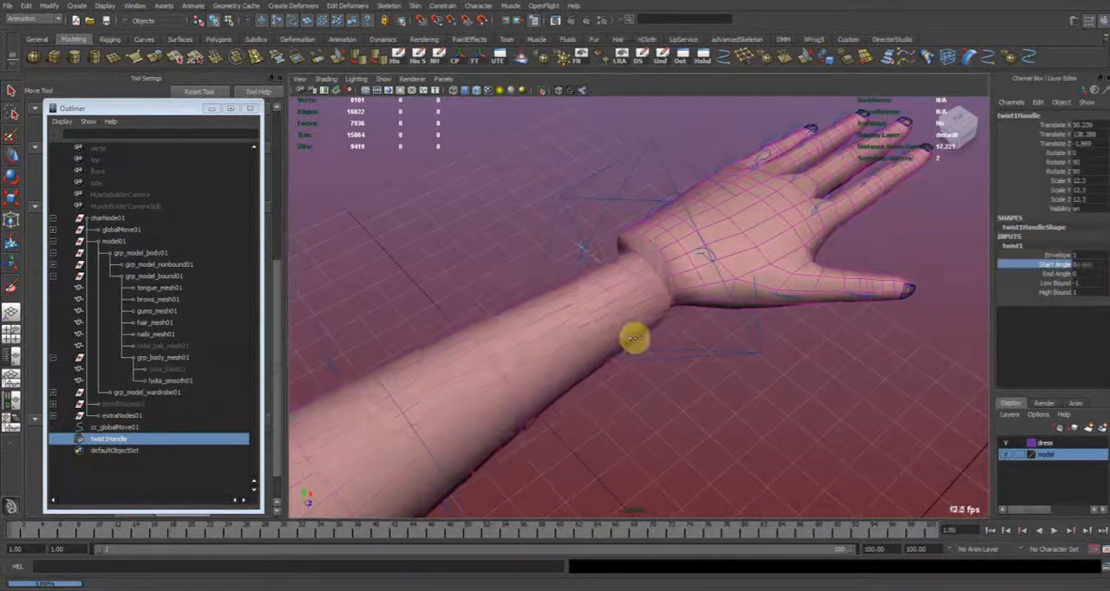
Step: Scrub the twist Start Angle to about -182 and orbit to inspect the wrung wrist
drag(636, 338, 579, 344)
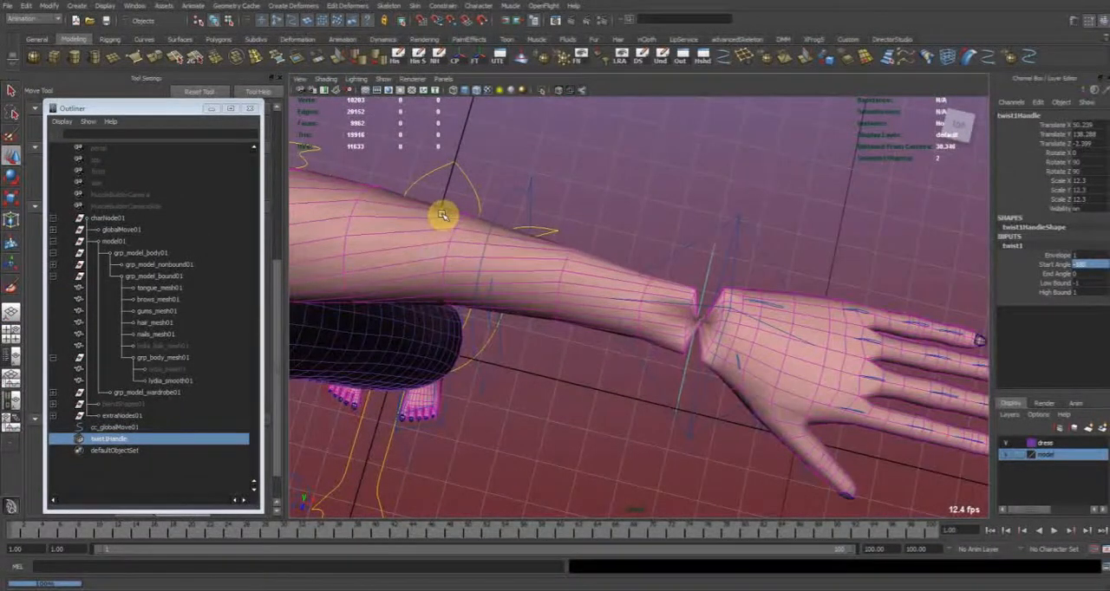
drag(442, 215, 463, 267)
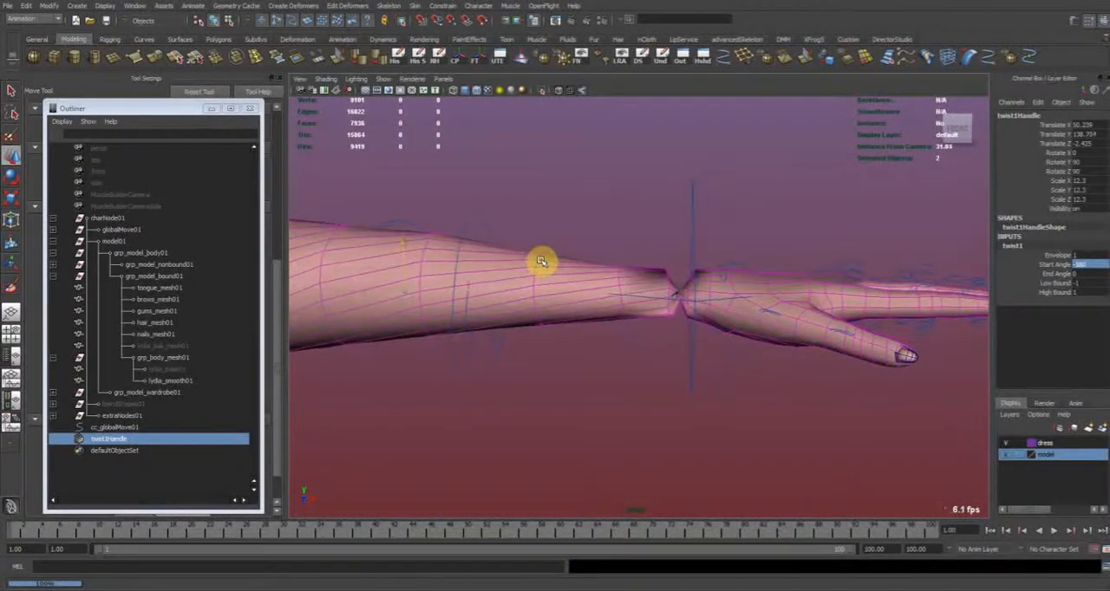
drag(541, 262, 684, 332)
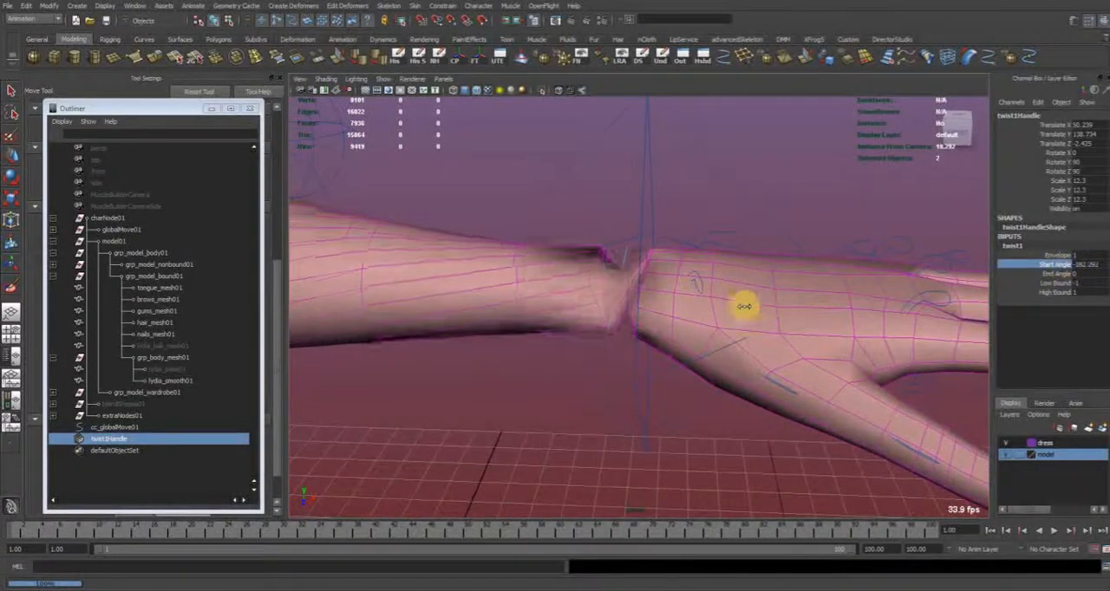
drag(743, 306, 741, 293)
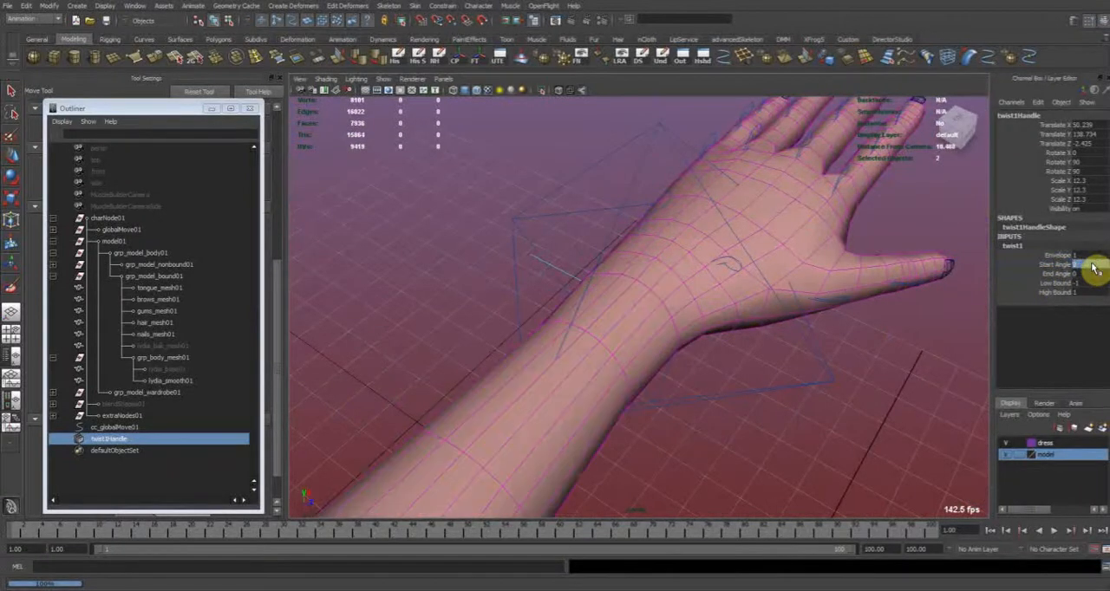
Step: Rescrub Start Angle, test-rotate cc_l_arm_ik01, reselect twist1Handle, and orbit out to verify
drag(1079, 264, 806, 330)
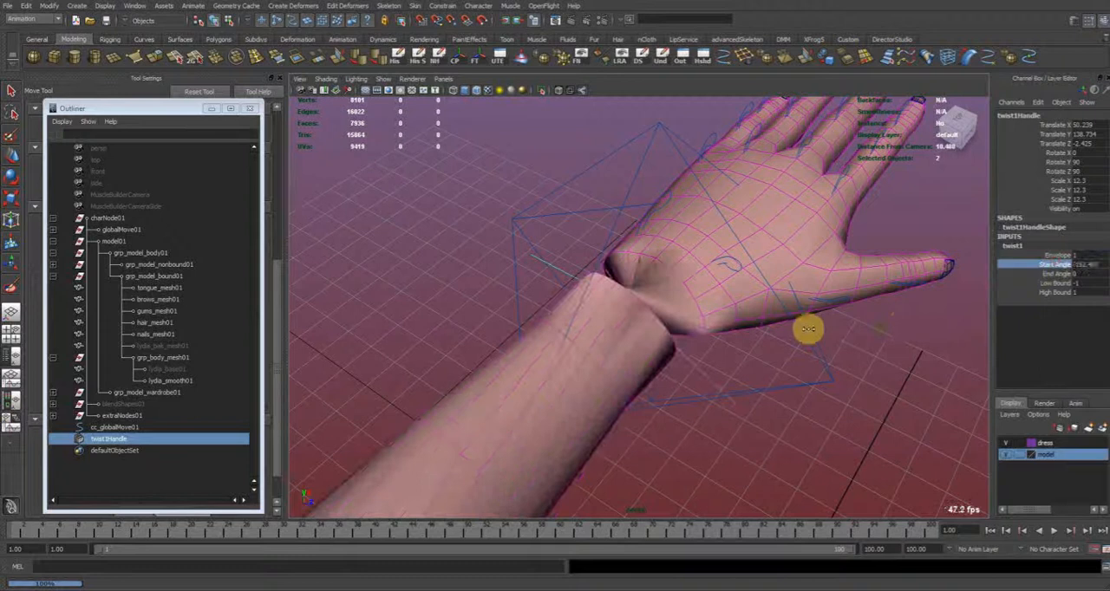
drag(806, 329, 780, 386)
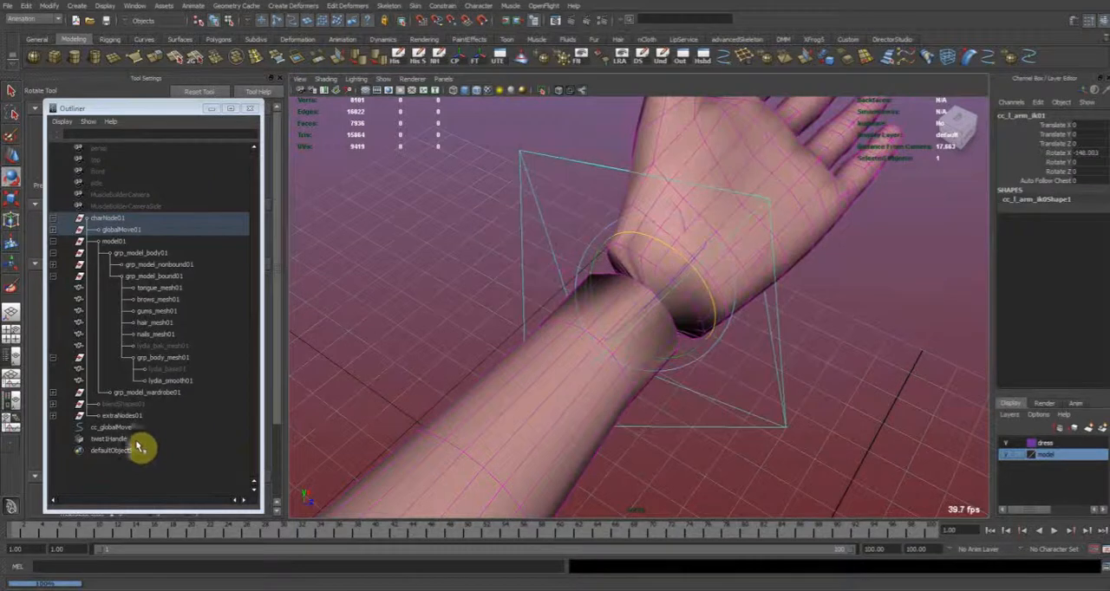
click(107, 439)
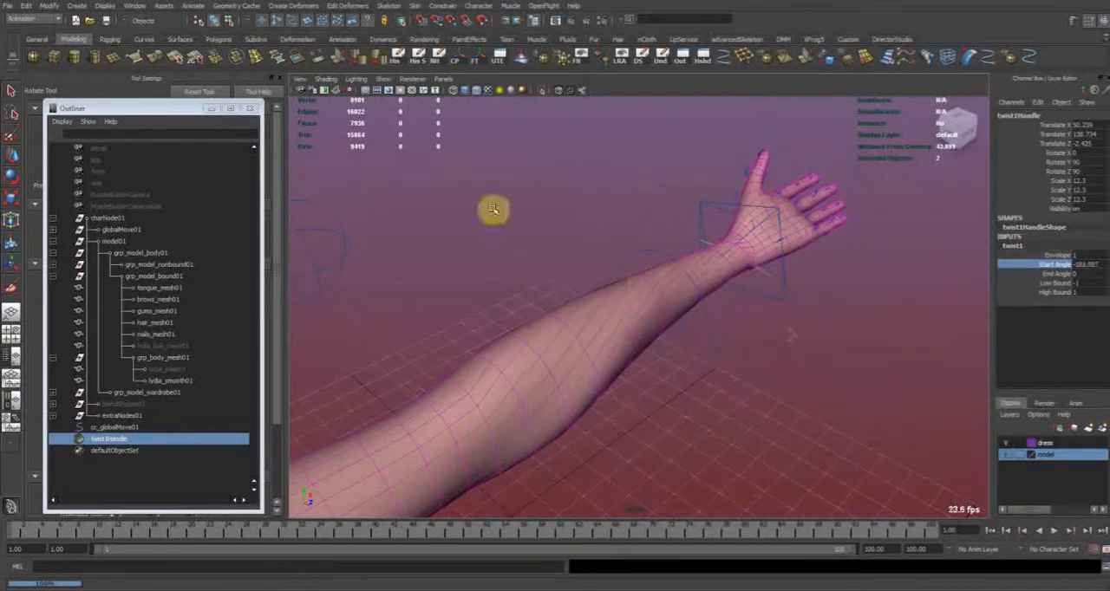
drag(492, 209, 708, 388)
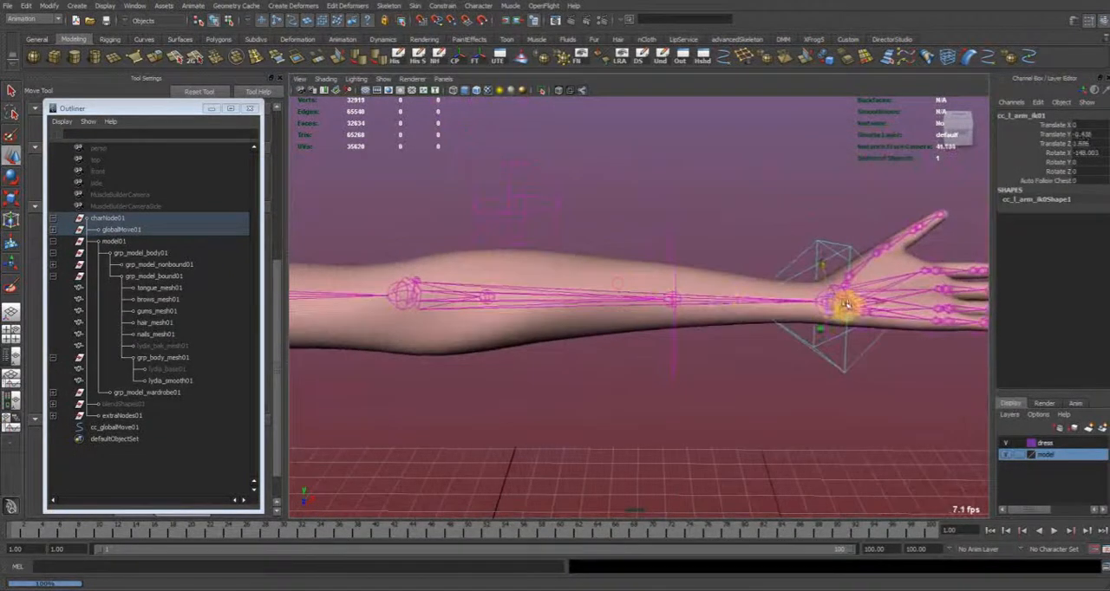
Step: Move the IK wrist control to pose and raise the arm, testing the twist
drag(845, 303, 748, 379)
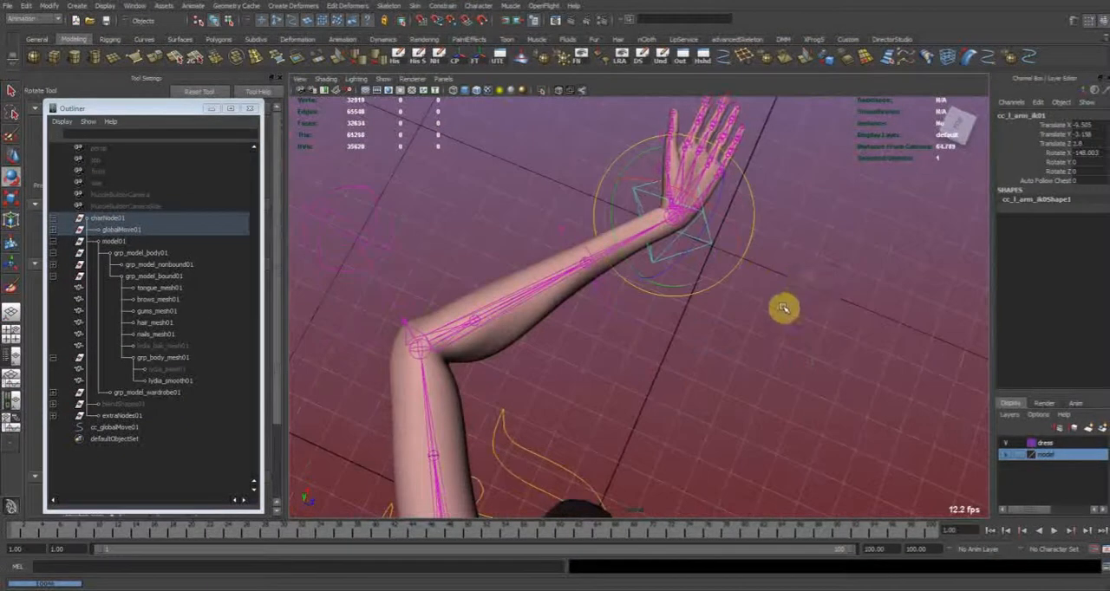
drag(780, 308, 870, 304)
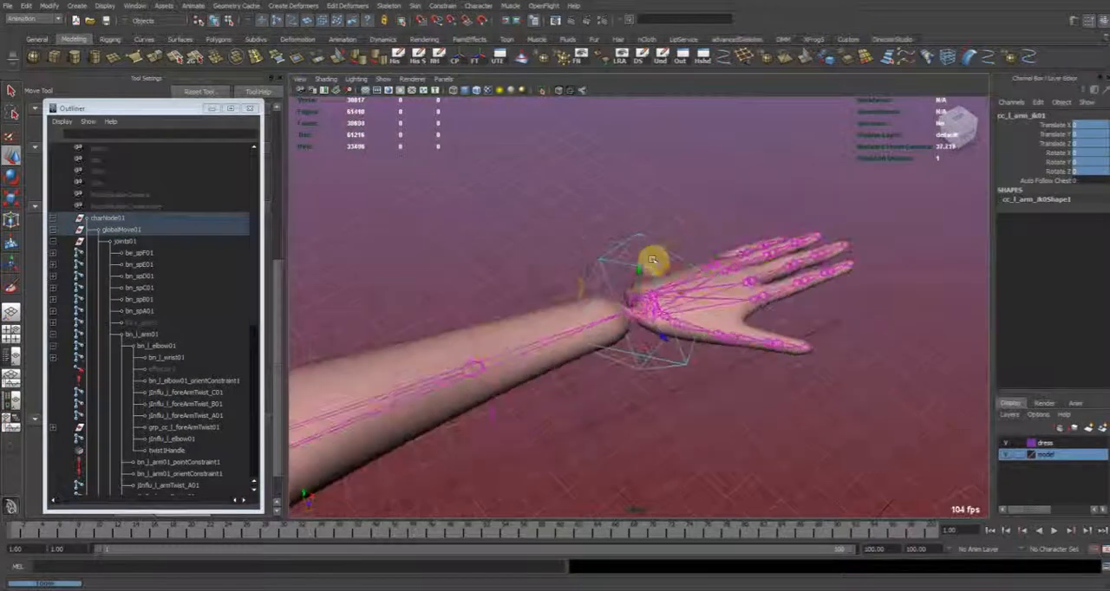
Step: Select twist1Handle under the forearm joint in the Outliner to view its attributes
click(163, 448)
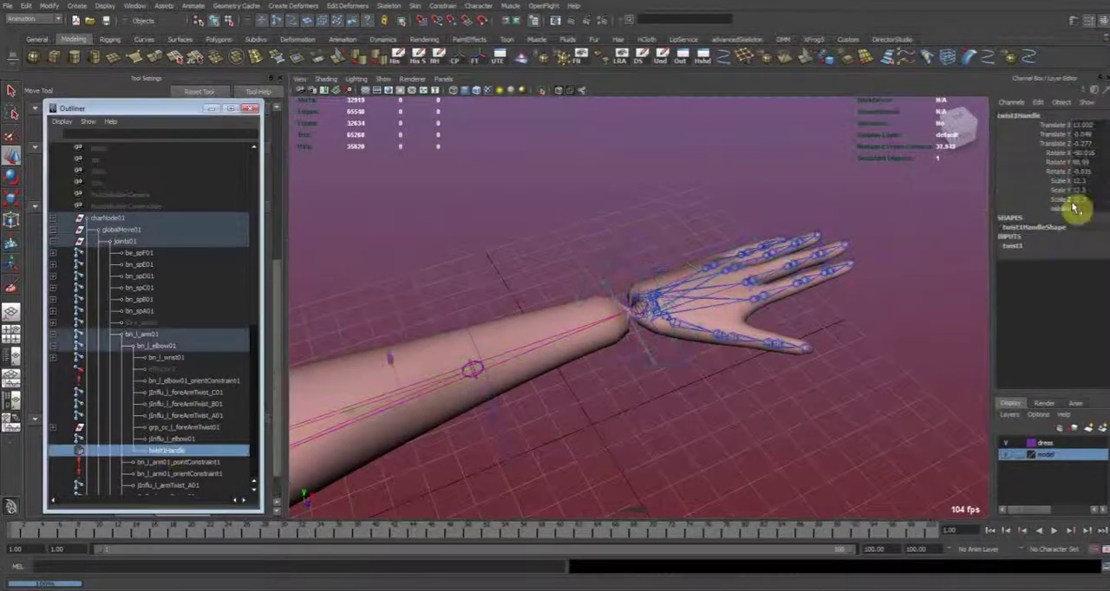